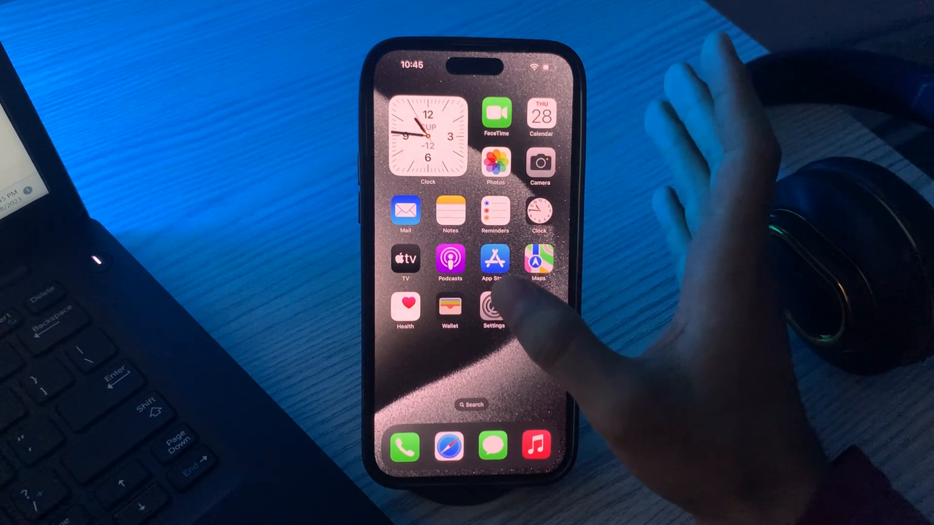
Browse General settings and the App Store page before returning to Settings
{"action": "left_click", "coordinate": [494, 310]}
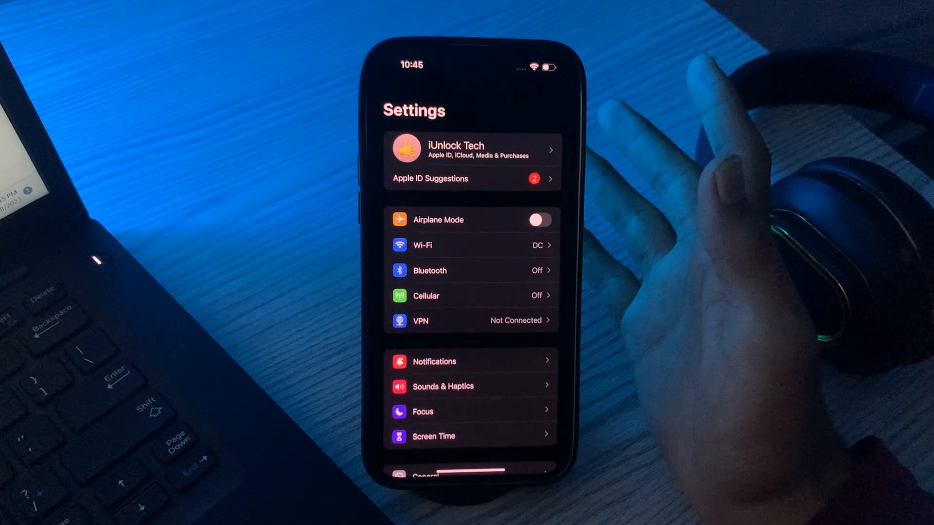
{"action": "scroll", "scroll_direction": "down", "scroll_amount": 3}
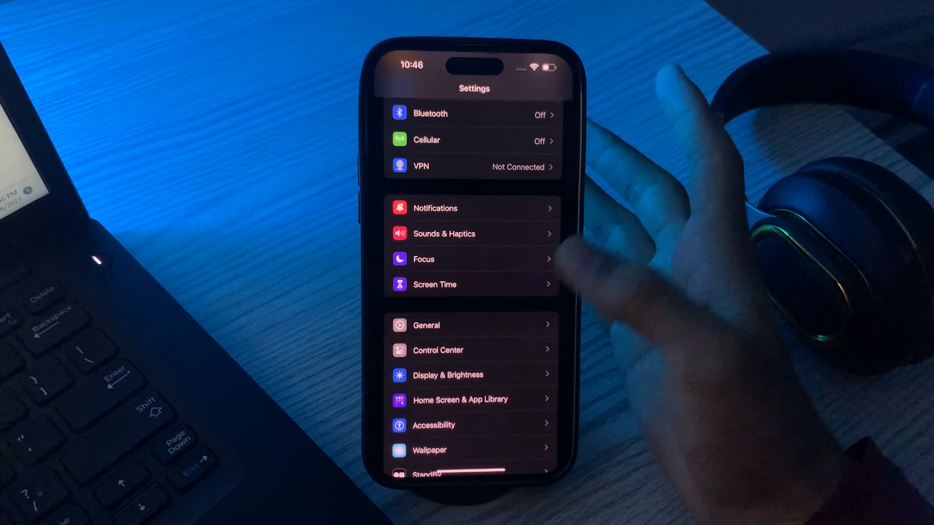
{"action": "left_click", "coordinate": [426, 325]}
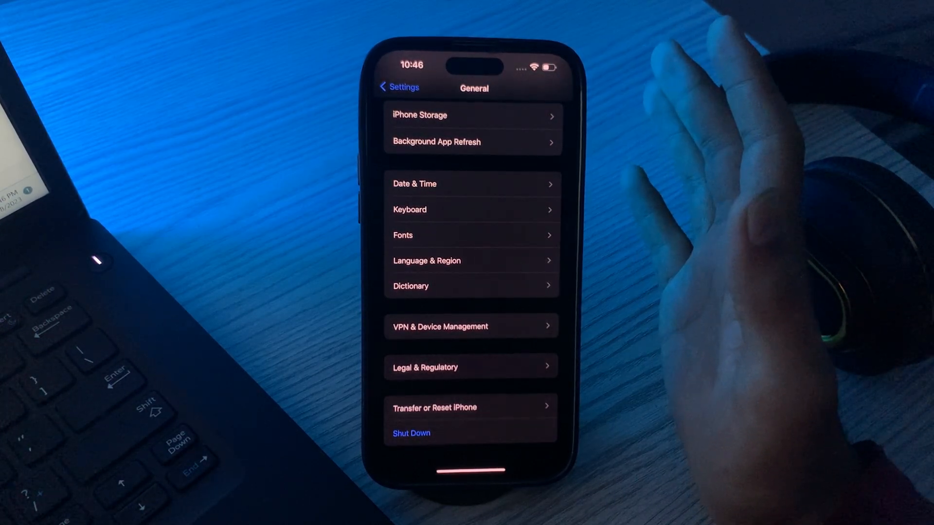
{"action": "scroll", "scroll_direction": "down", "scroll_amount": 3}
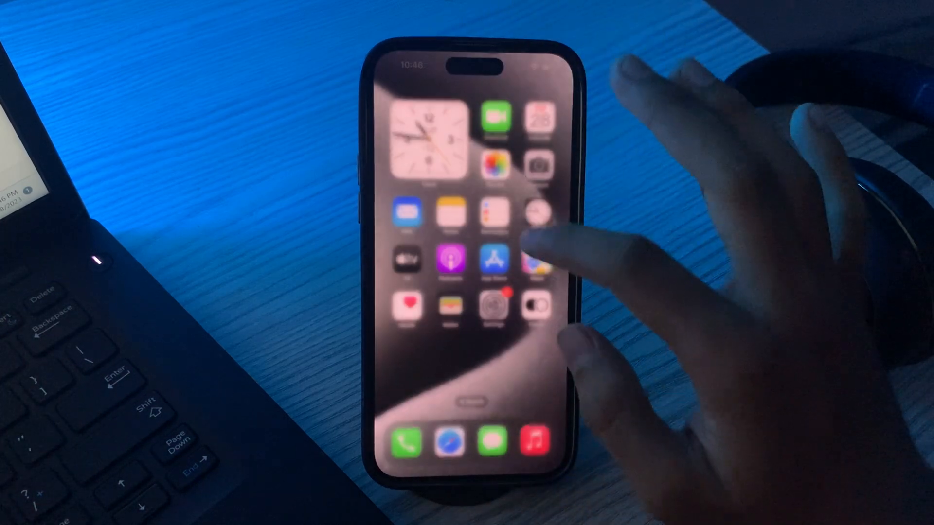
{"action": "left_click", "coordinate": [492, 259]}
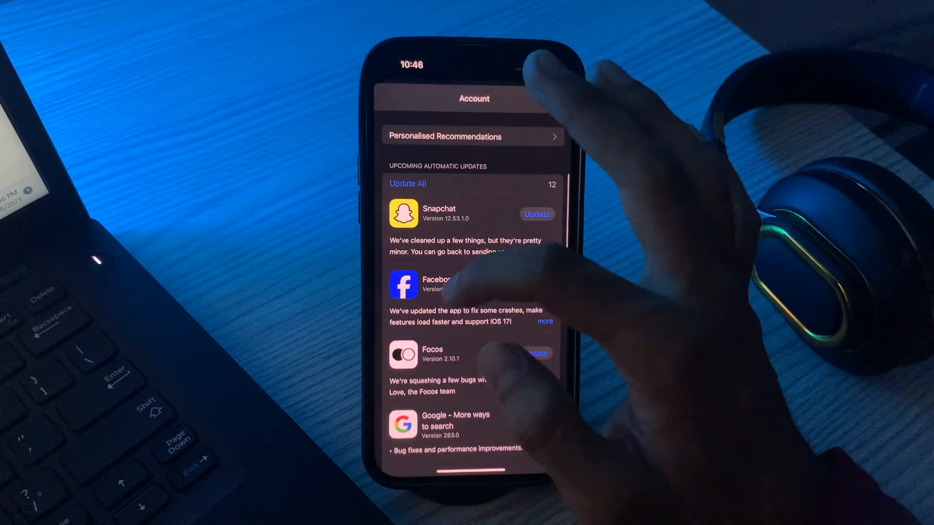
{"action": "scroll", "scroll_direction": "down", "scroll_amount": 3}
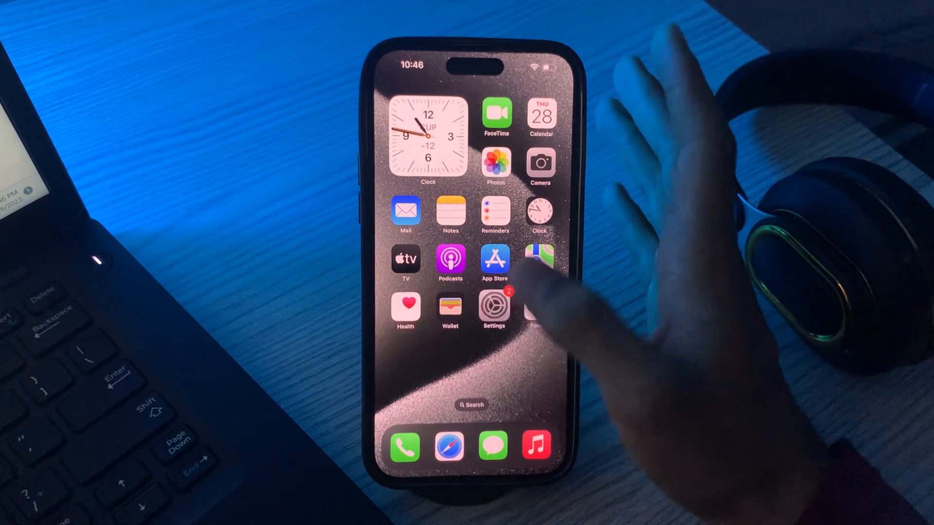
Review iPhone Storage (102.73 GB of 256 GB used) and return to the main settings list
{"action": "left_click", "coordinate": [494, 306]}
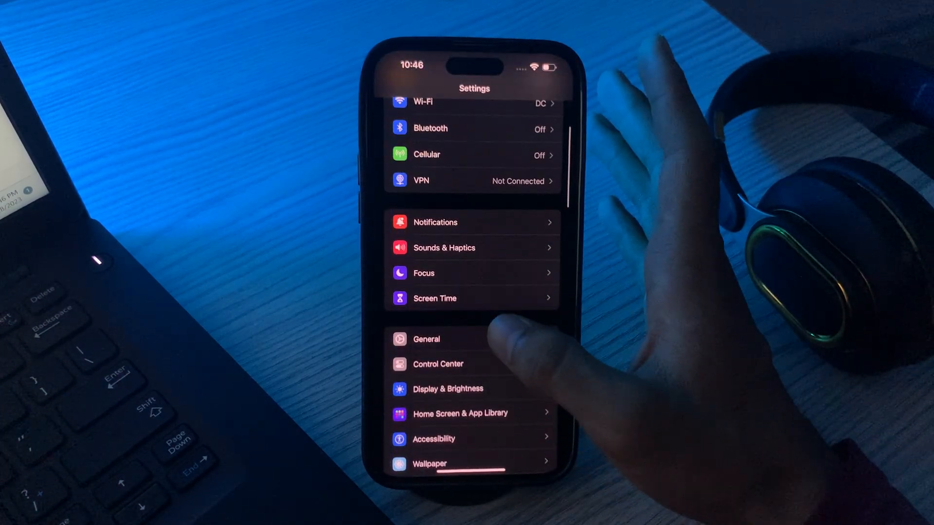
{"action": "left_click", "coordinate": [426, 339]}
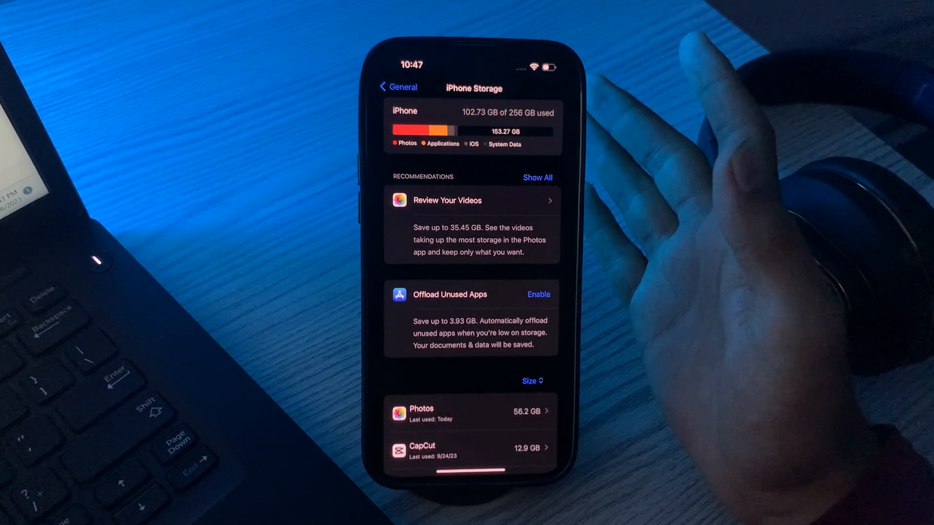
{"action": "left_click", "coordinate": [397, 87]}
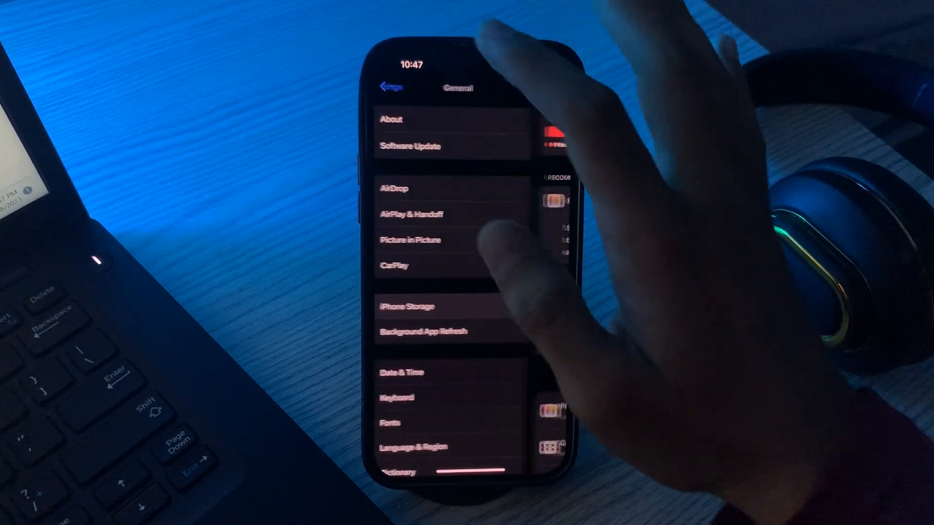
{"action": "left_click", "coordinate": [391, 86]}
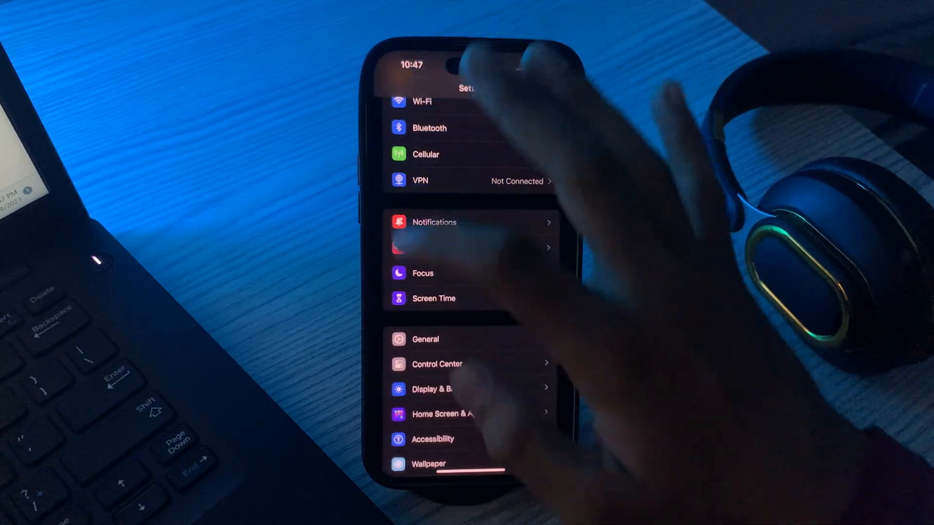
In Safari settings, clear browsing history and website data via Clear History
{"action": "scroll", "scroll_direction": "down", "scroll_amount": 3}
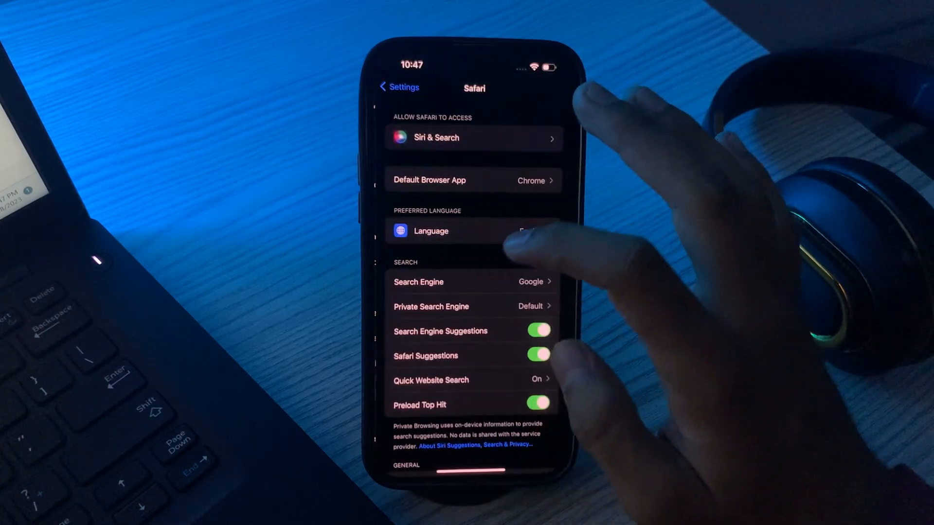
{"action": "scroll", "scroll_direction": "down", "scroll_amount": 3}
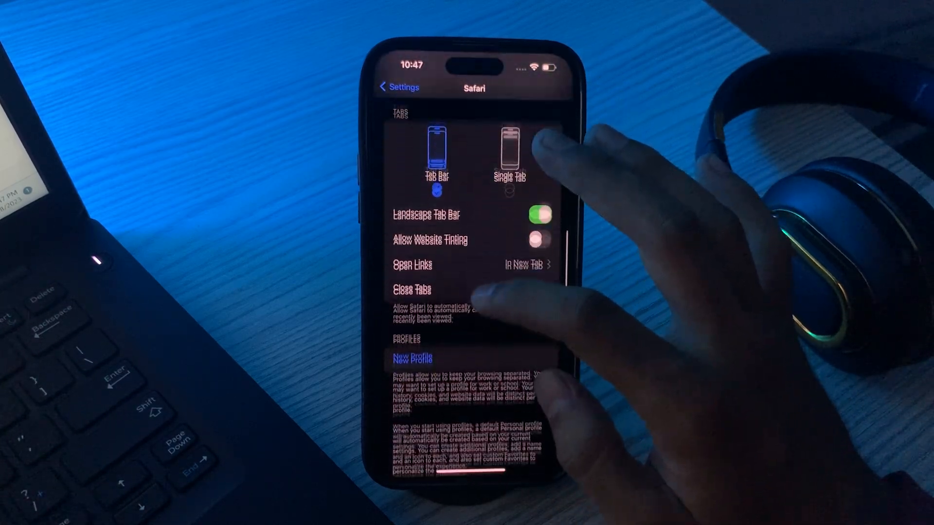
{"action": "scroll", "scroll_direction": "down", "scroll_amount": 3}
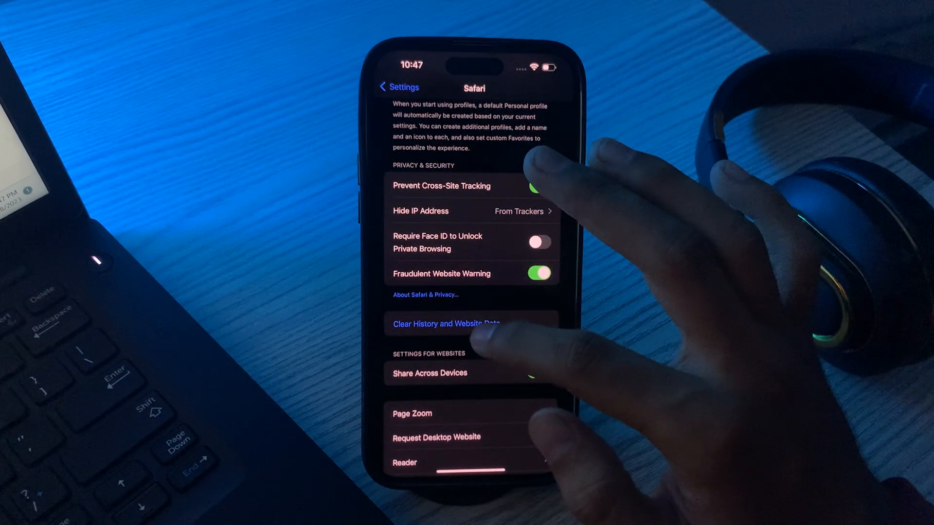
{"action": "left_click", "coordinate": [445, 324]}
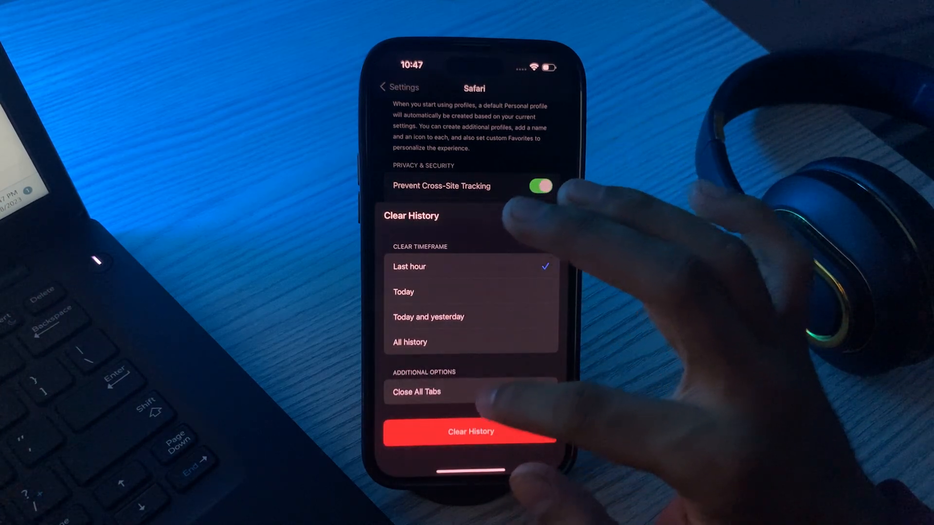
{"action": "left_click", "coordinate": [409, 341]}
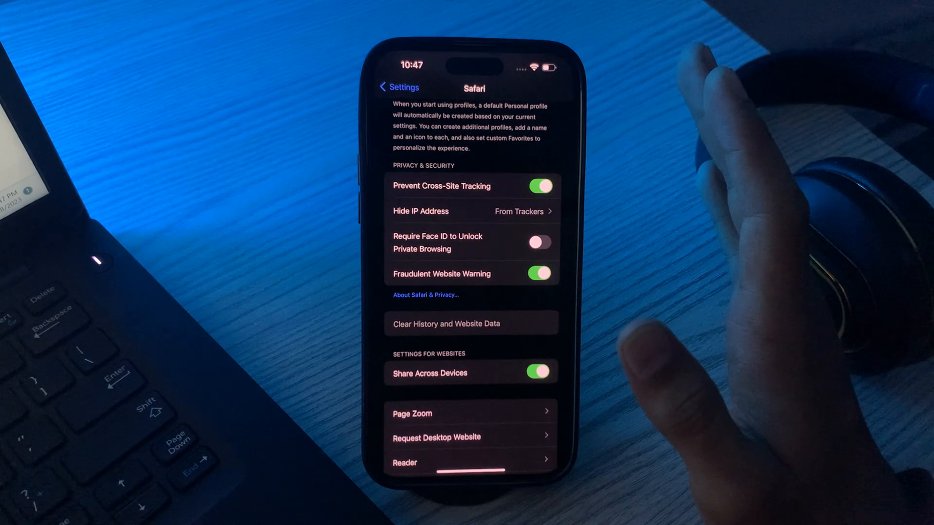
Leave Safari settings and return to the main settings list
{"action": "scroll", "scroll_direction": "down", "scroll_amount": 3}
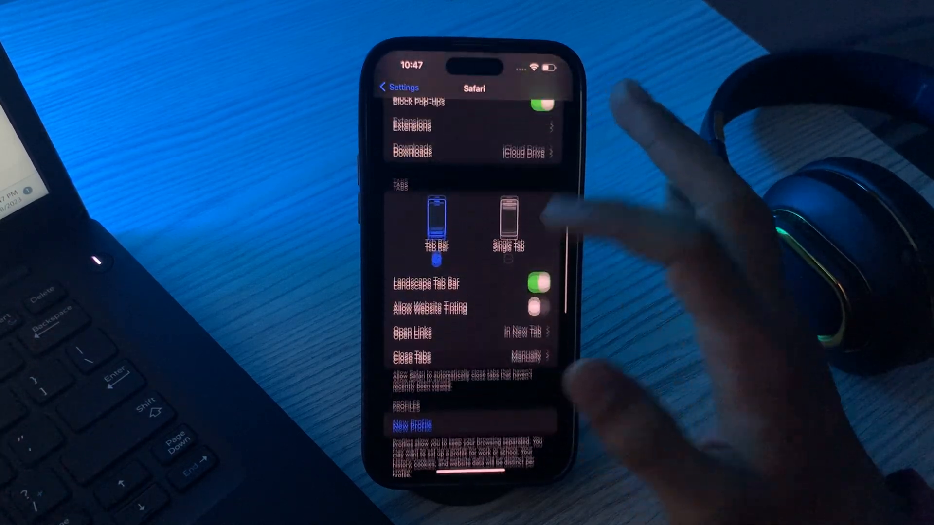
{"action": "scroll", "scroll_direction": "down", "scroll_amount": 3}
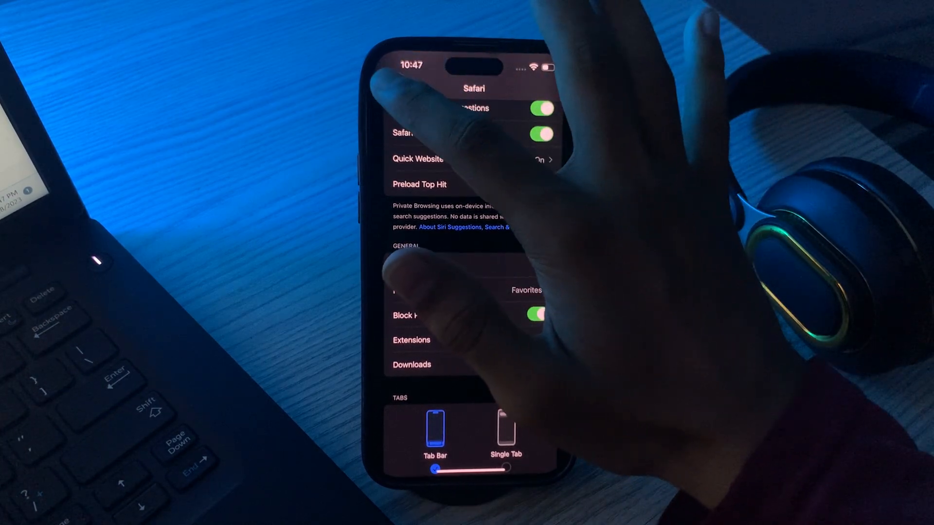
{"action": "left_click", "coordinate": [405, 88]}
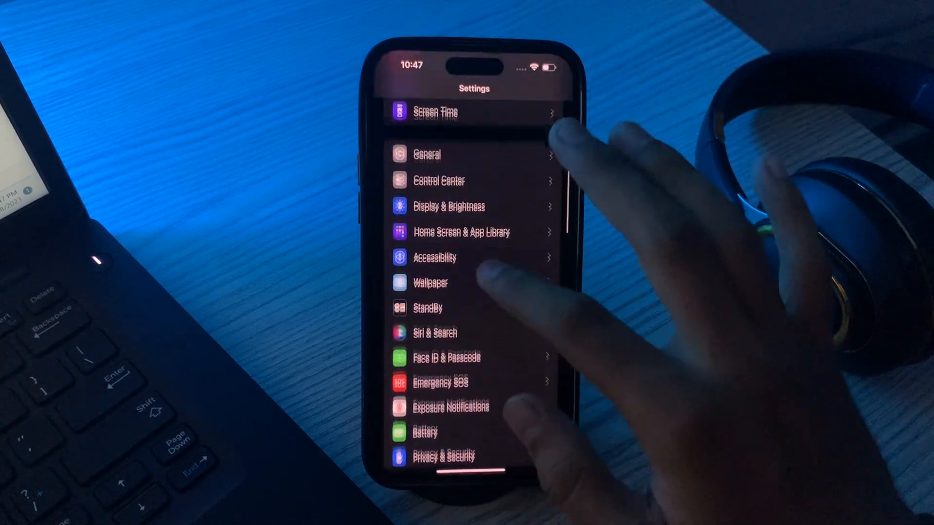
Choose Reset All Settings under Transfer or Reset iPhone, reaching the passcode prompt
{"action": "left_click", "coordinate": [426, 154]}
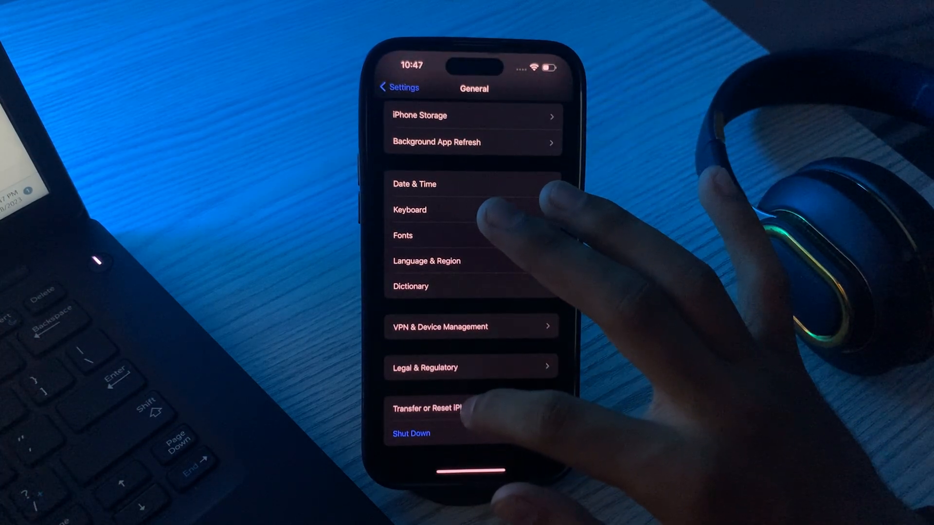
{"action": "left_click", "coordinate": [426, 409]}
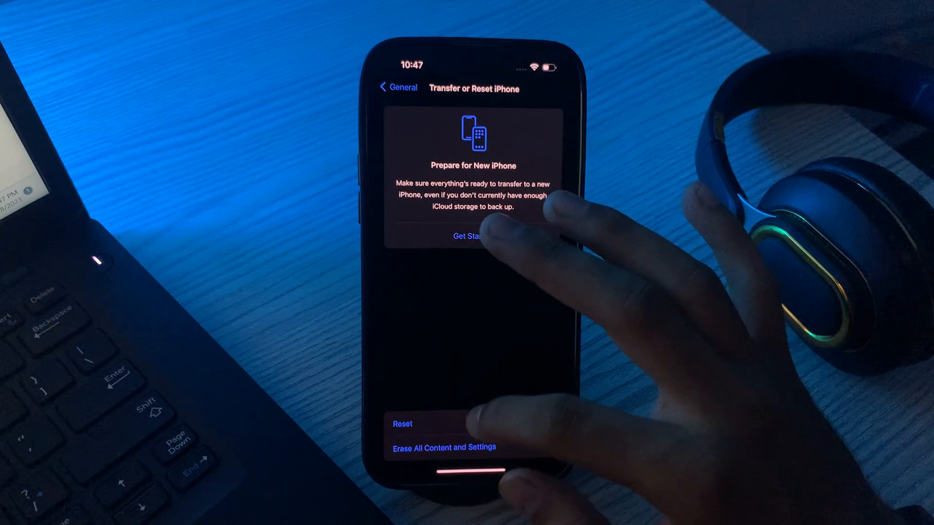
{"action": "left_click", "coordinate": [401, 424]}
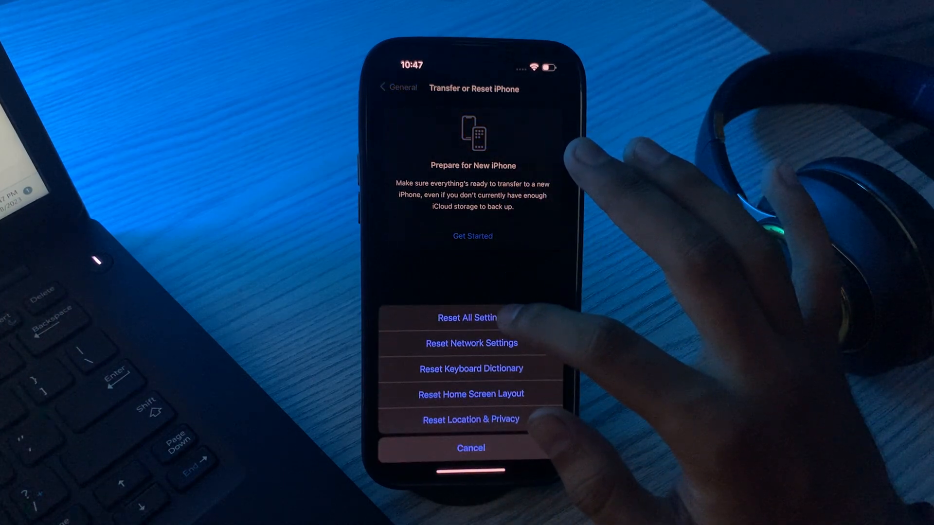
{"action": "left_click", "coordinate": [467, 318]}
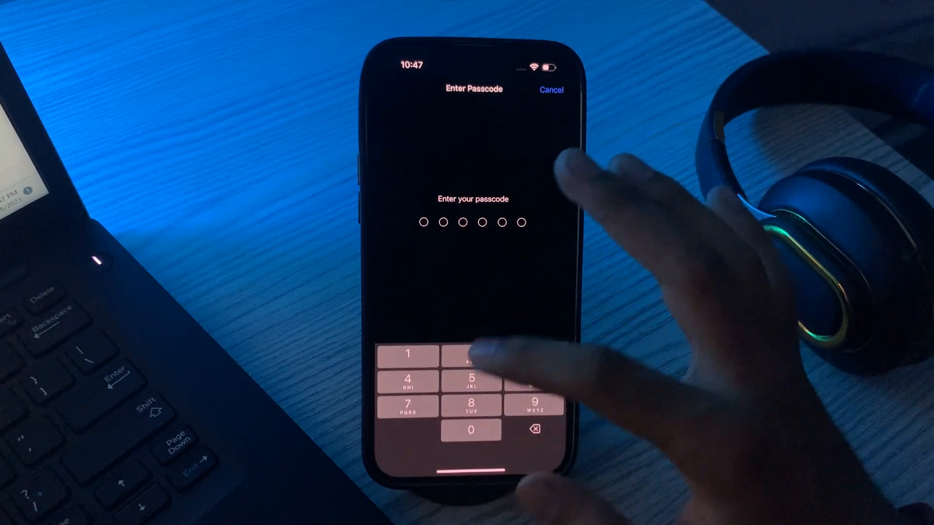